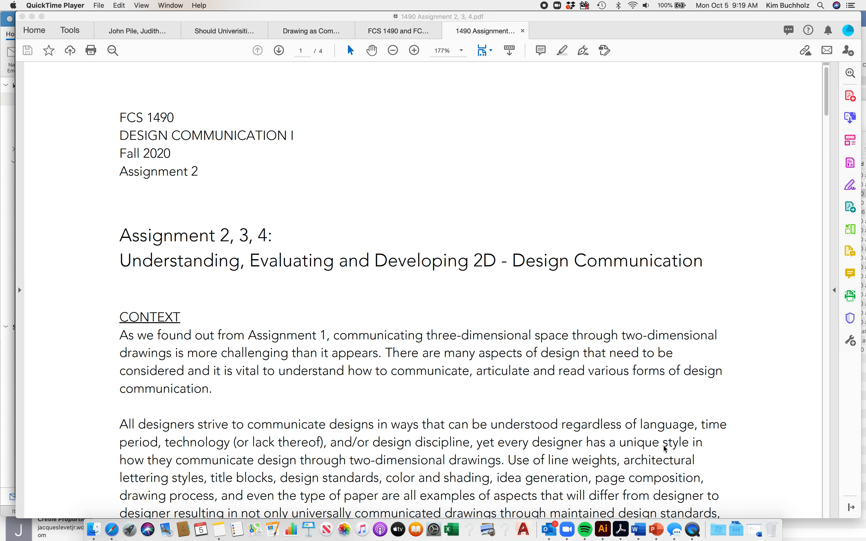
pyautogui.moveTo(674, 529)
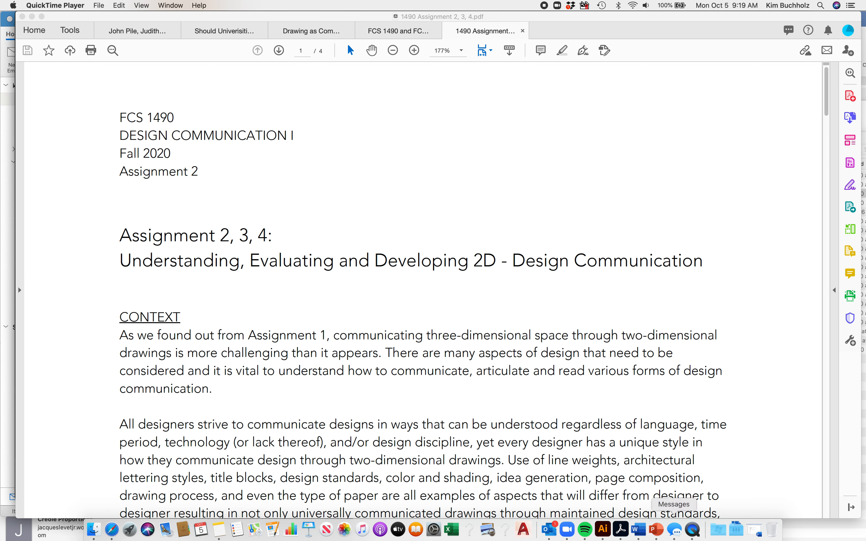
pyautogui.scroll(-3)
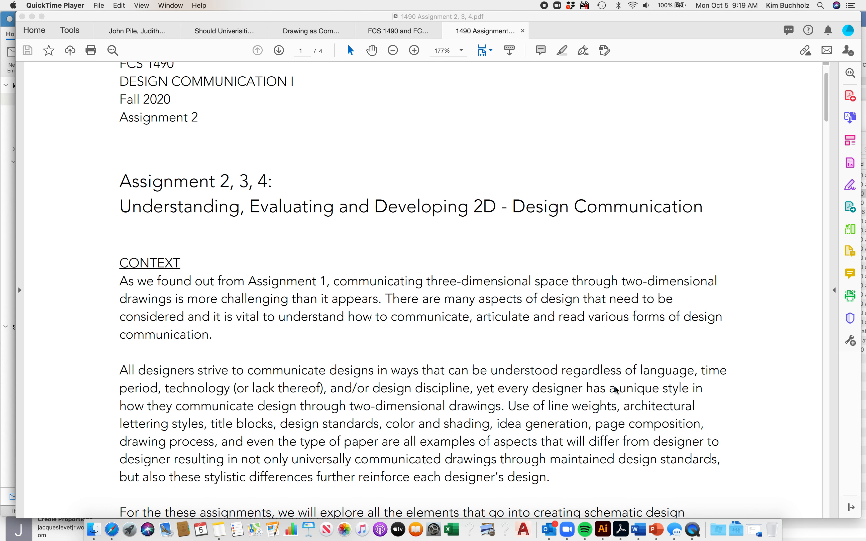
pyautogui.scroll(-3)
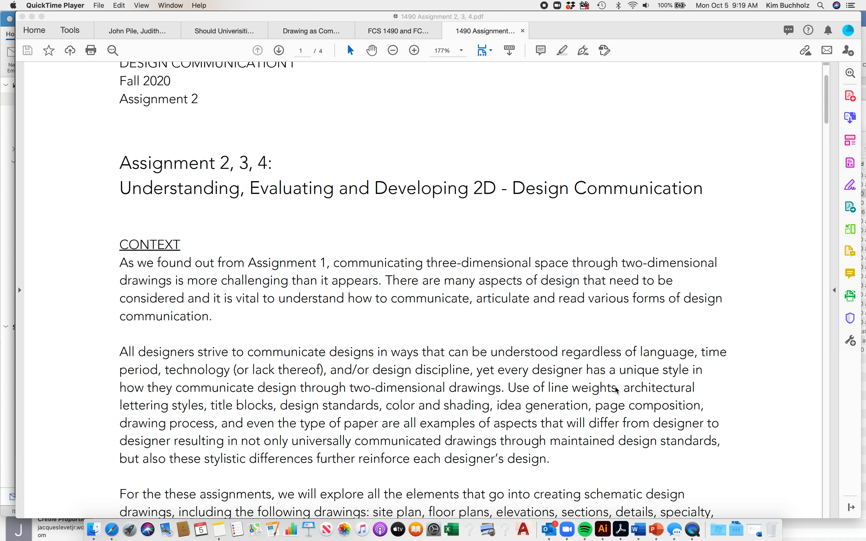
pyautogui.scroll(-3)
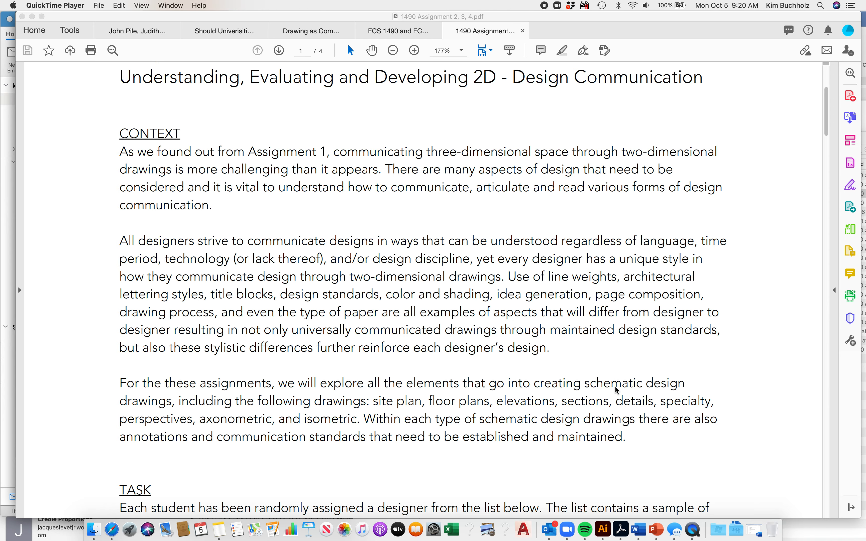
pyautogui.scroll(-3)
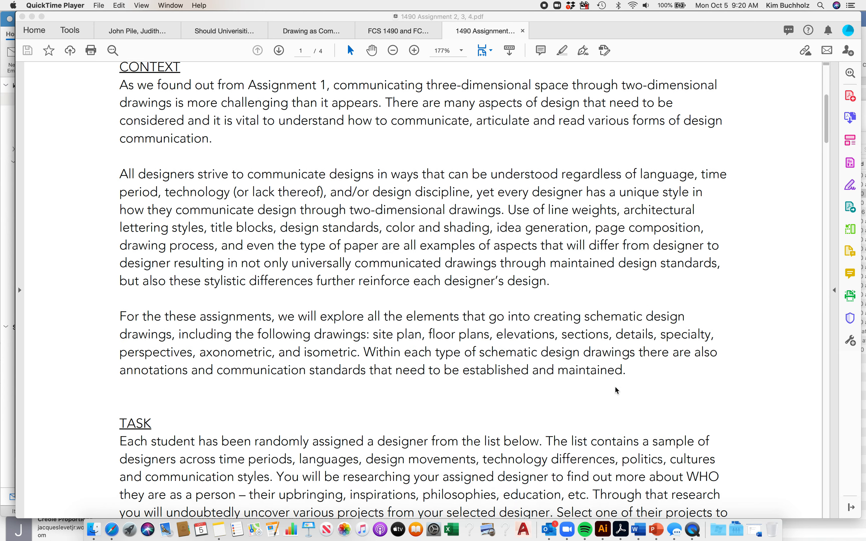
pyautogui.scroll(-3)
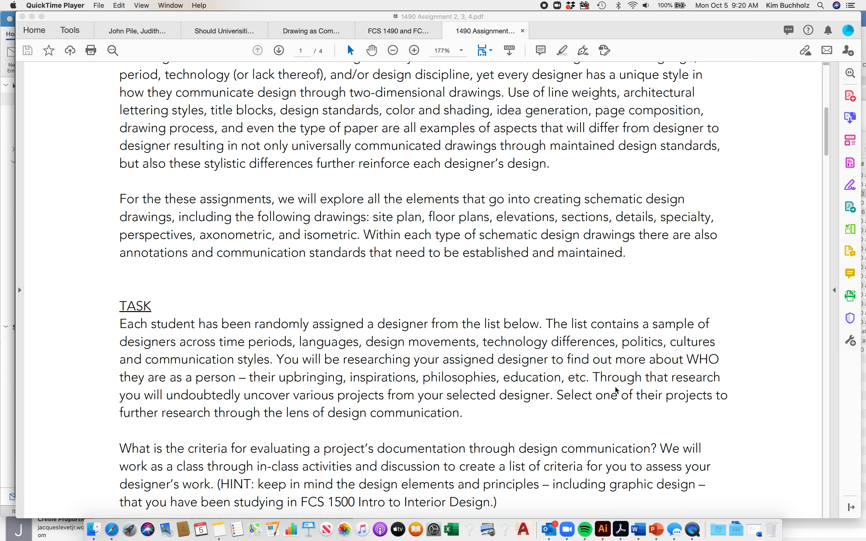
pyautogui.scroll(-3)
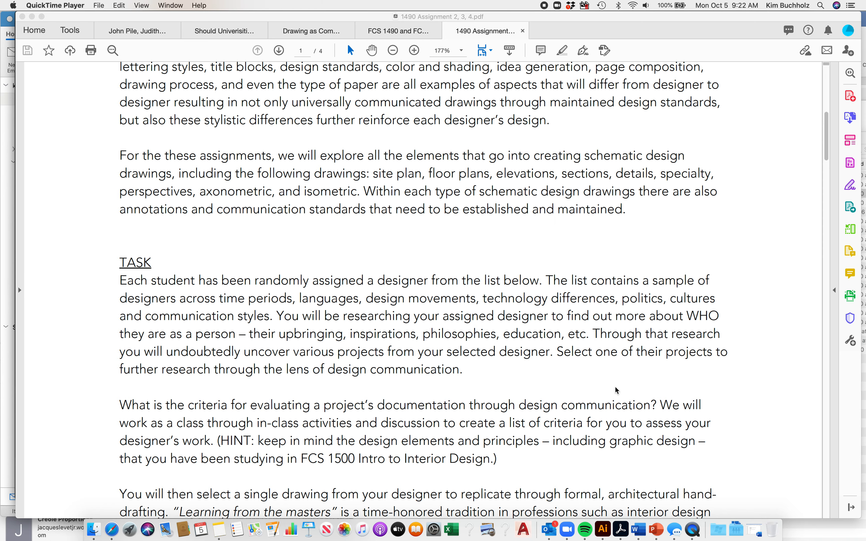
pyautogui.scroll(-3)
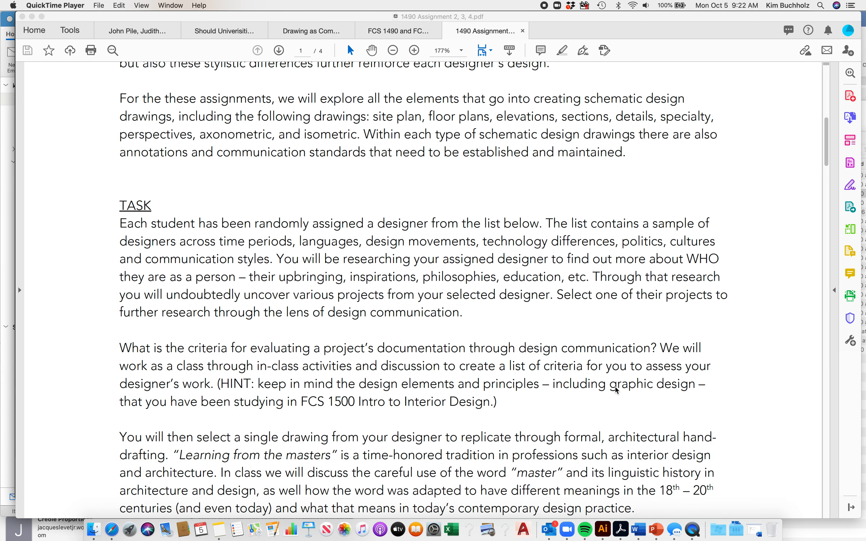
pyautogui.scroll(-3)
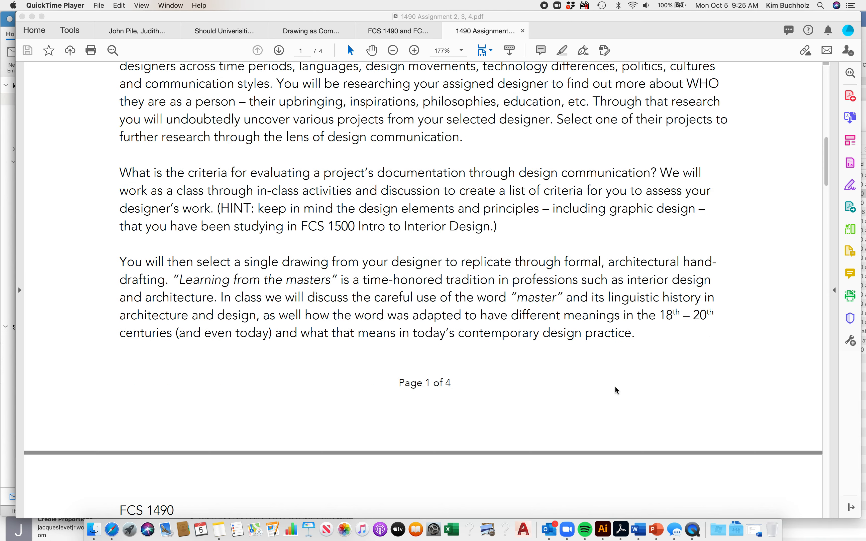
pyautogui.scroll(-3)
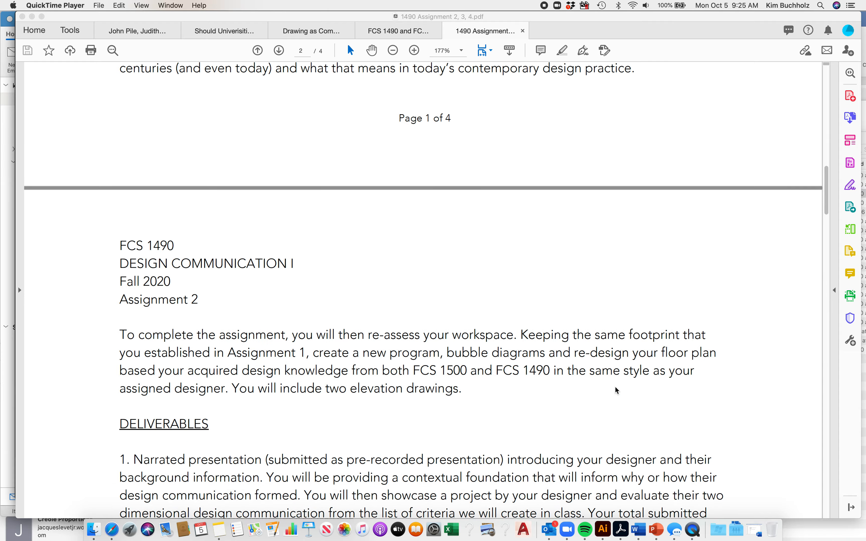
pyautogui.scroll(-3)
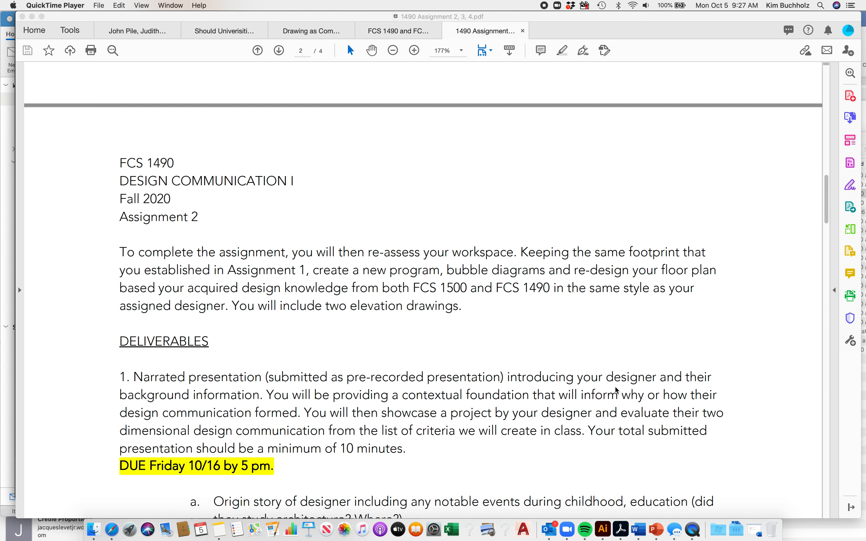
pyautogui.moveTo(613, 382)
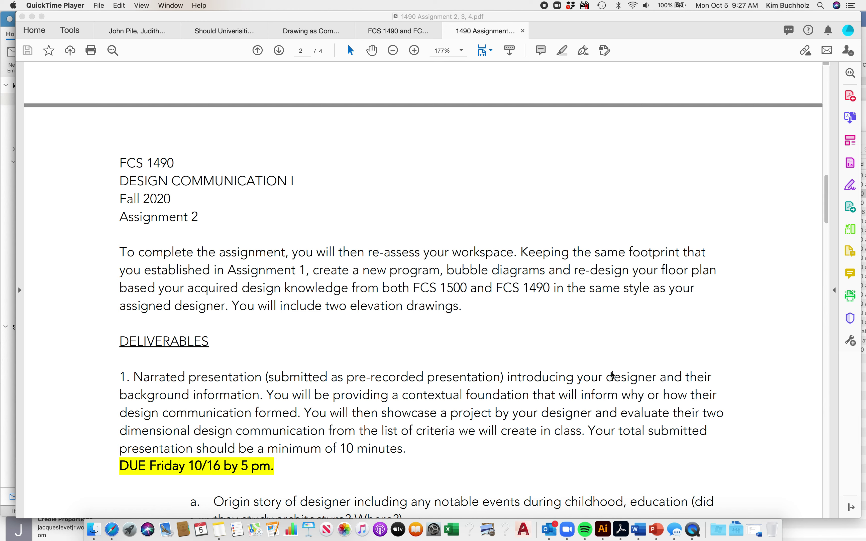
pyautogui.moveTo(548, 349)
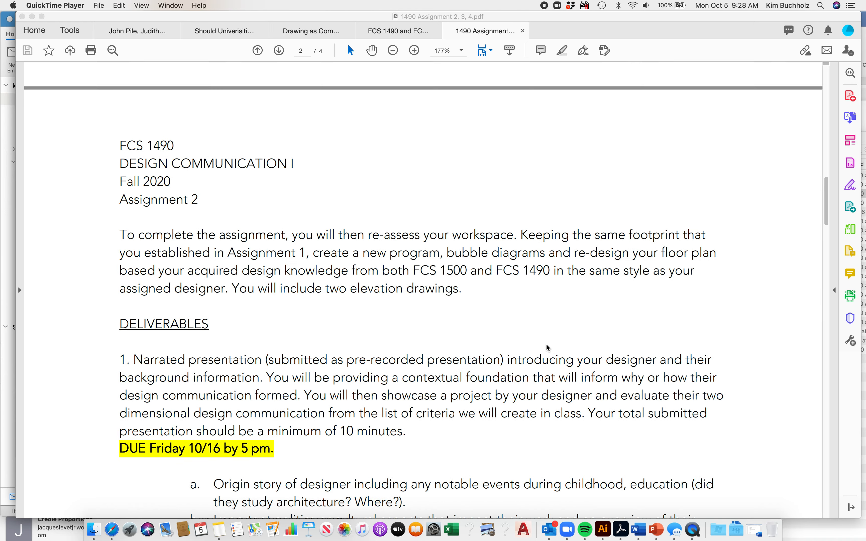
pyautogui.scroll(-3)
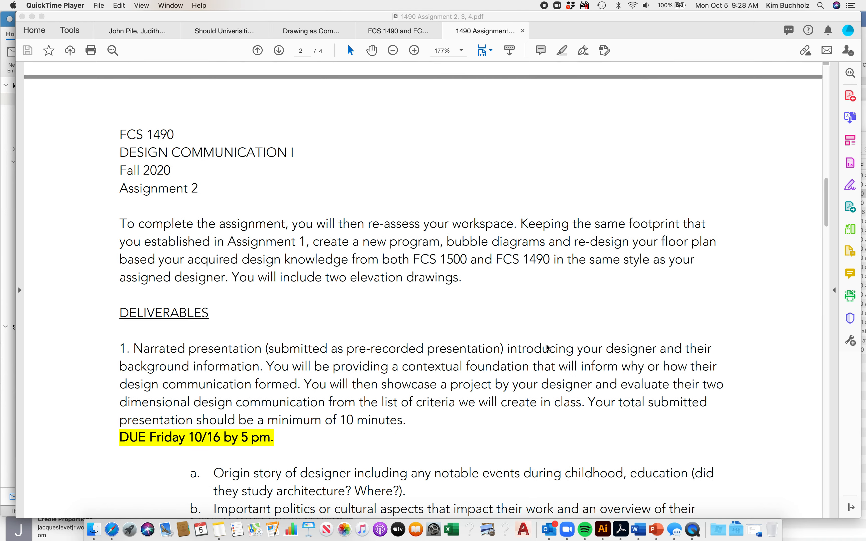
pyautogui.scroll(-3)
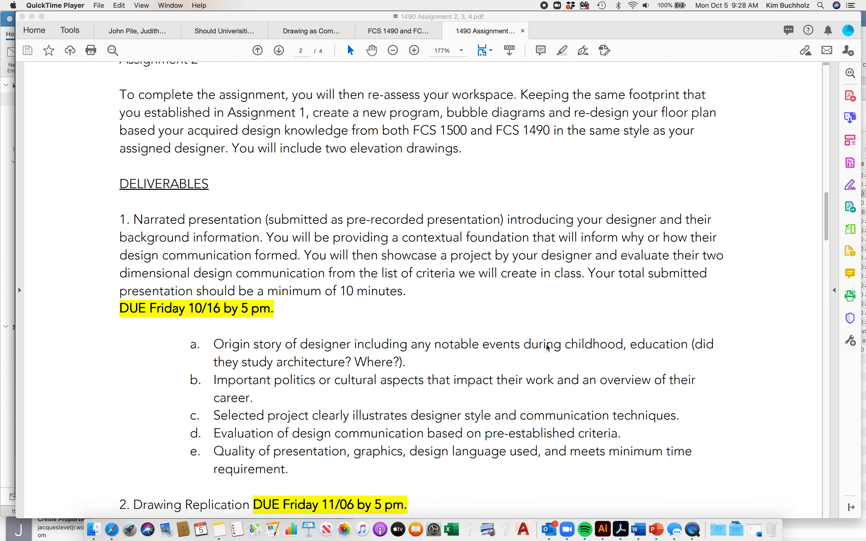
pyautogui.scroll(-3)
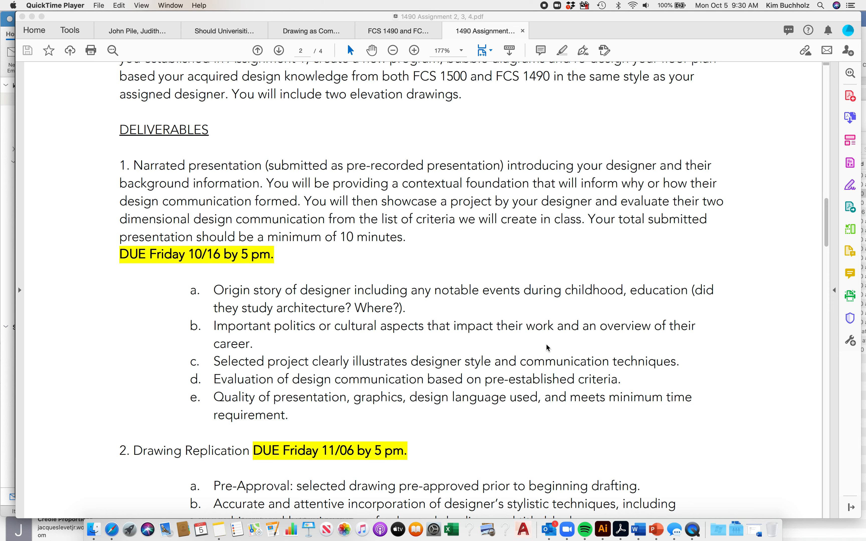
pyautogui.scroll(-3)
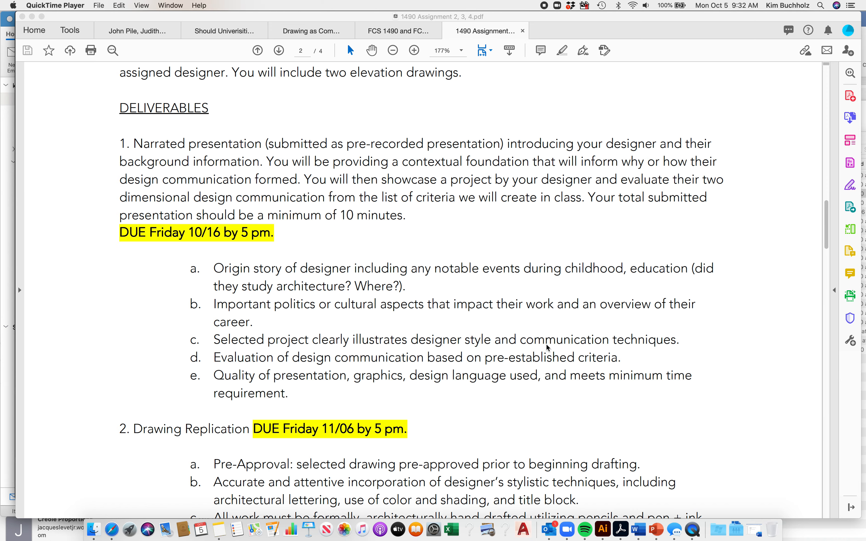
pyautogui.scroll(-3)
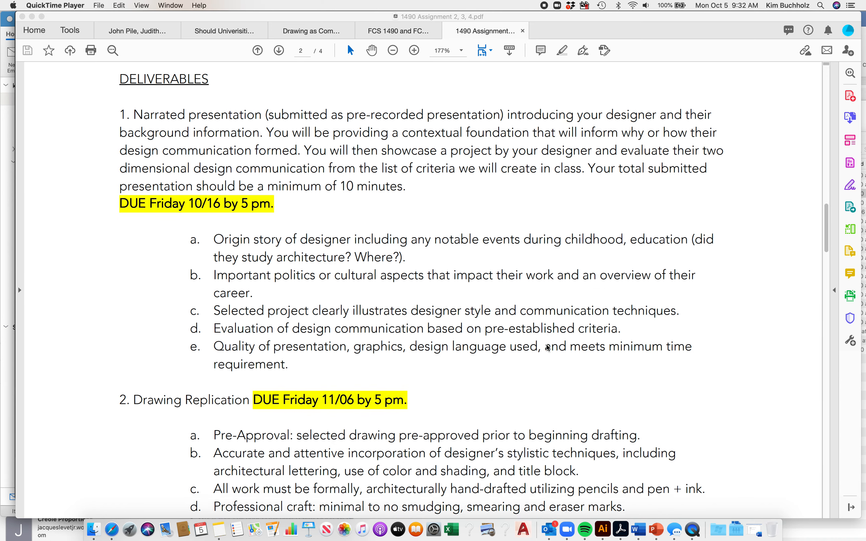
pyautogui.scroll(-3)
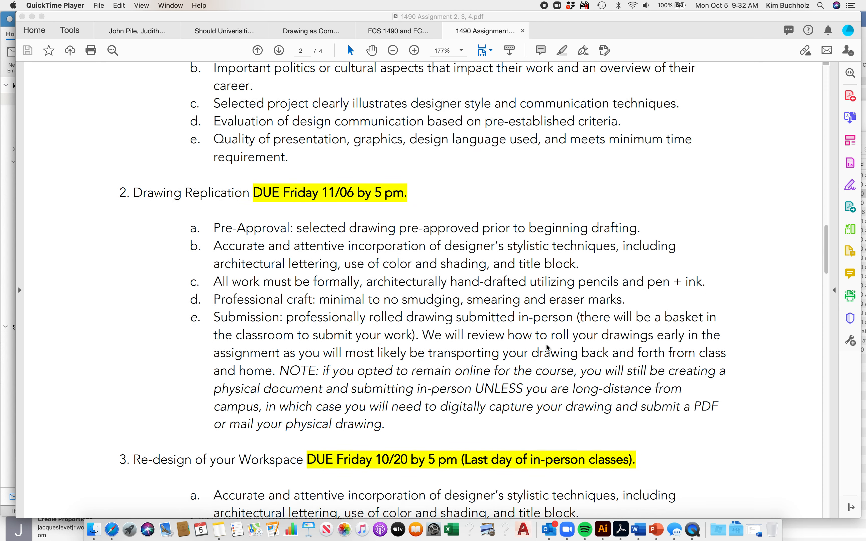
pyautogui.scroll(-3)
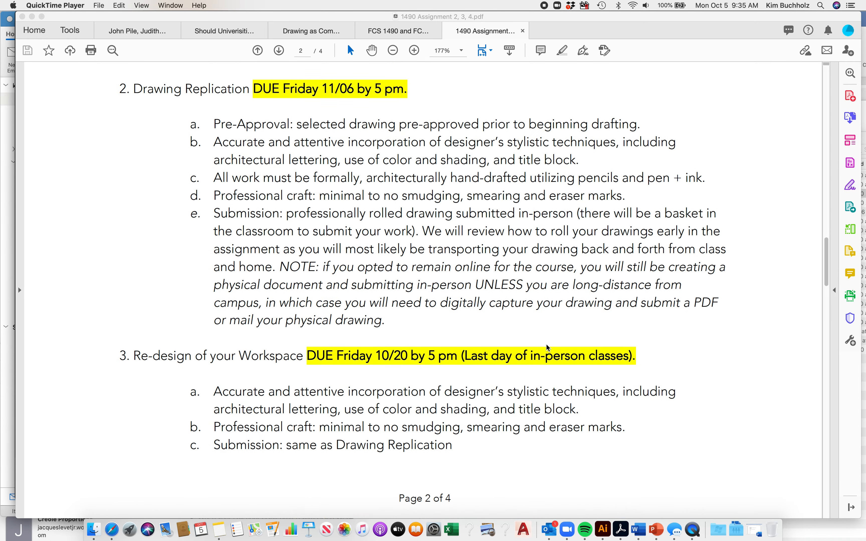
pyautogui.scroll(-3)
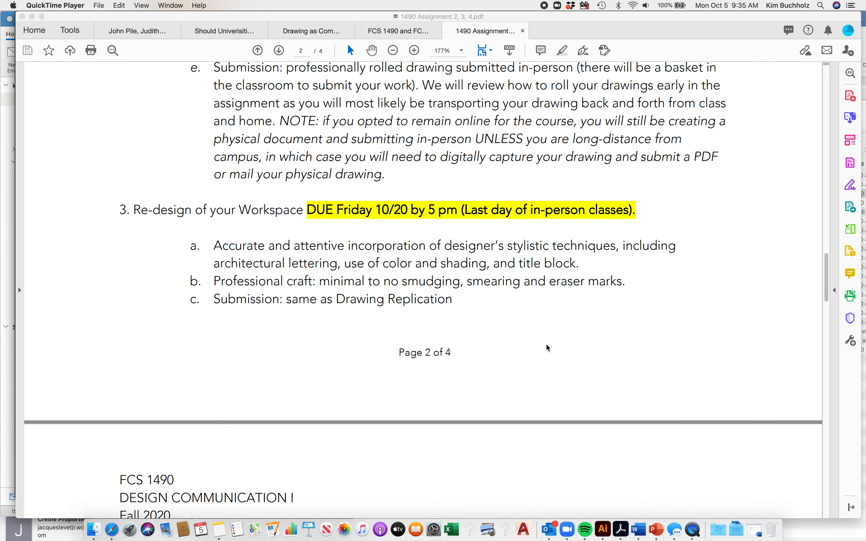
pyautogui.scroll(-3)
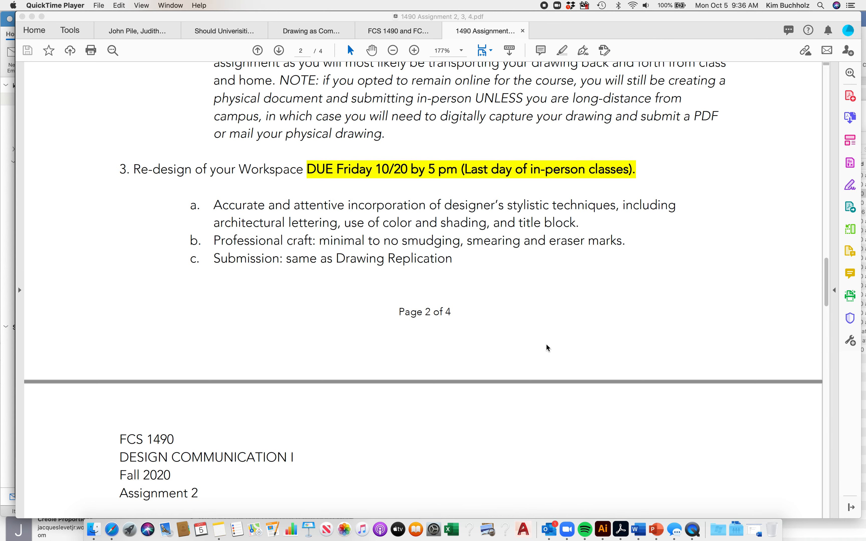
pyautogui.scroll(-3)
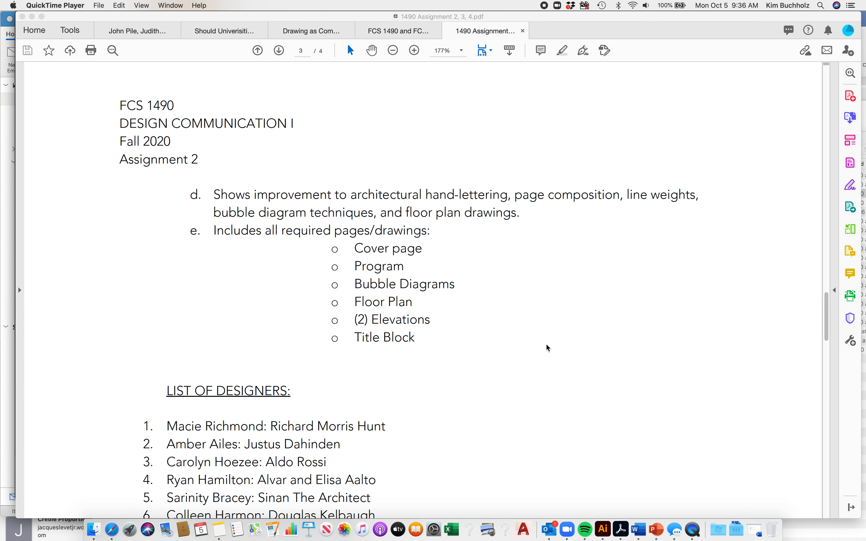
pyautogui.scroll(-3)
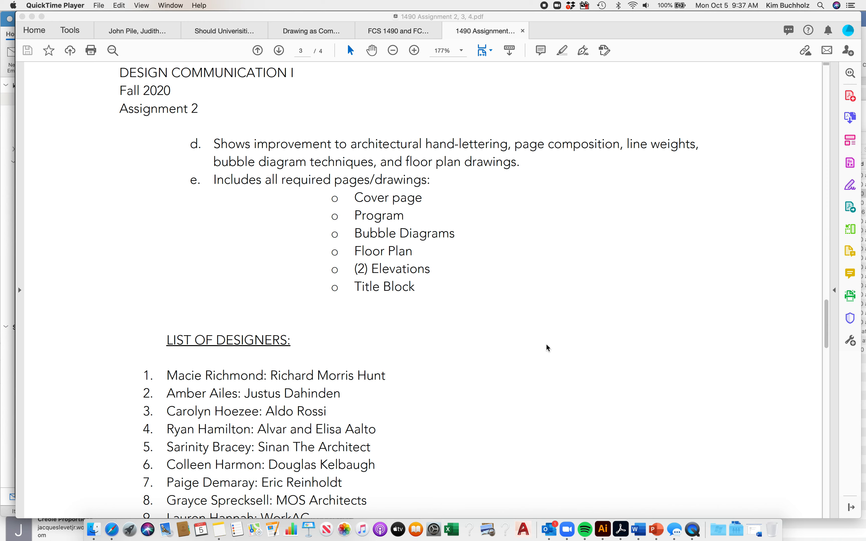
pyautogui.scroll(-3)
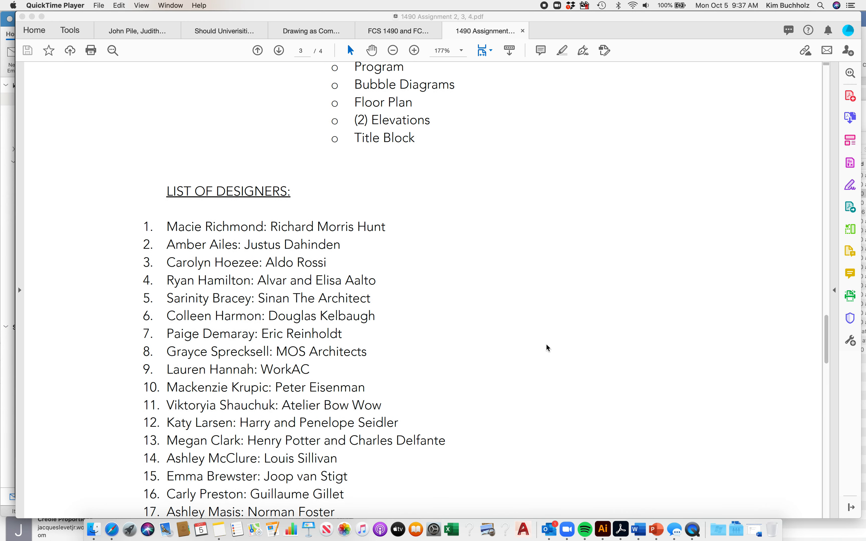
pyautogui.scroll(-3)
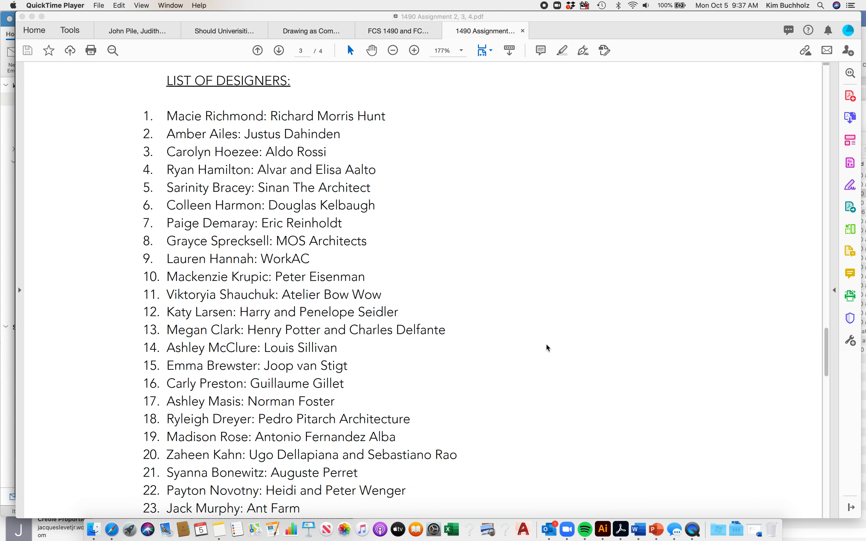
pyautogui.scroll(-3)
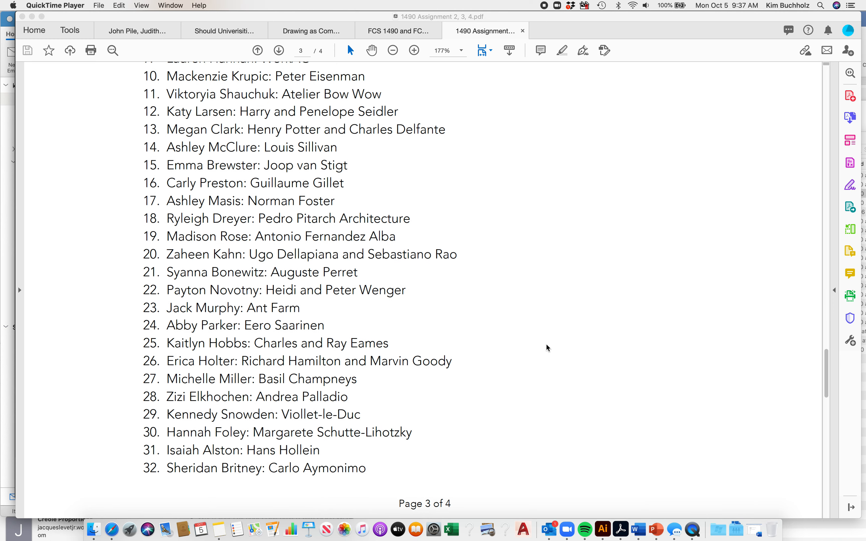
pyautogui.scroll(-3)
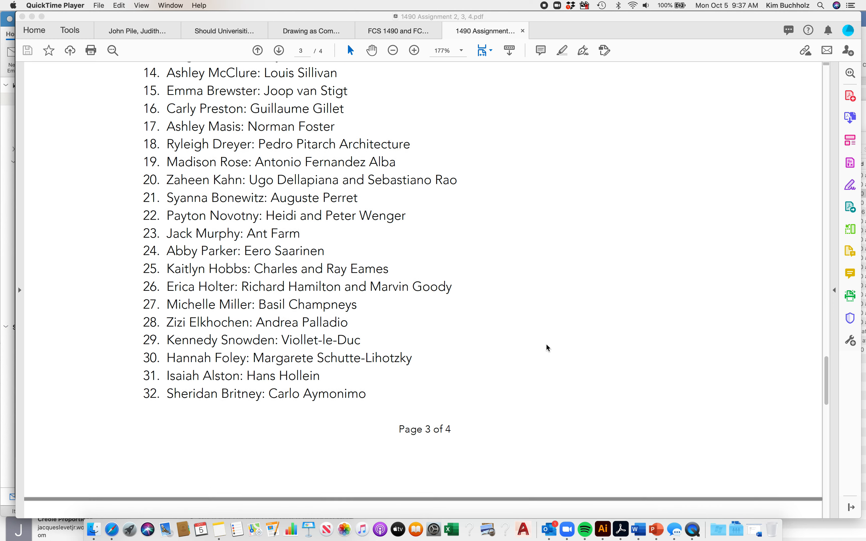
pyautogui.scroll(-3)
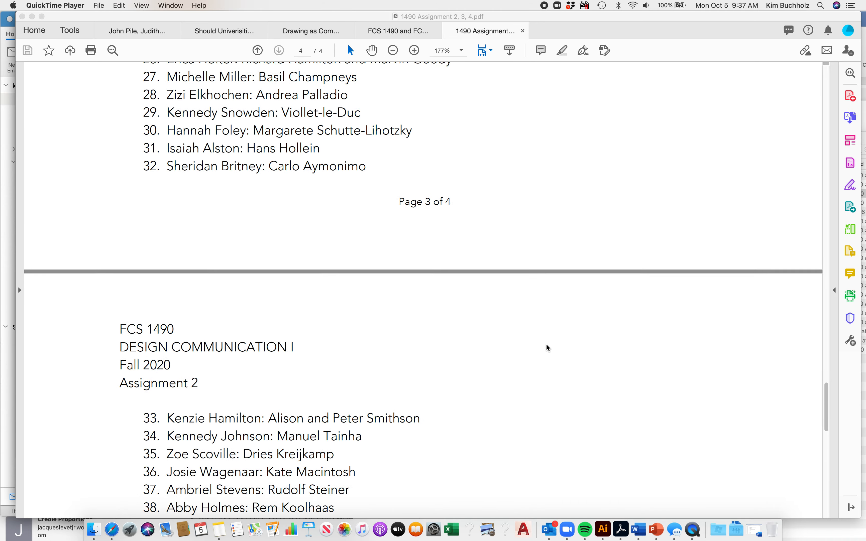
pyautogui.scroll(-3)
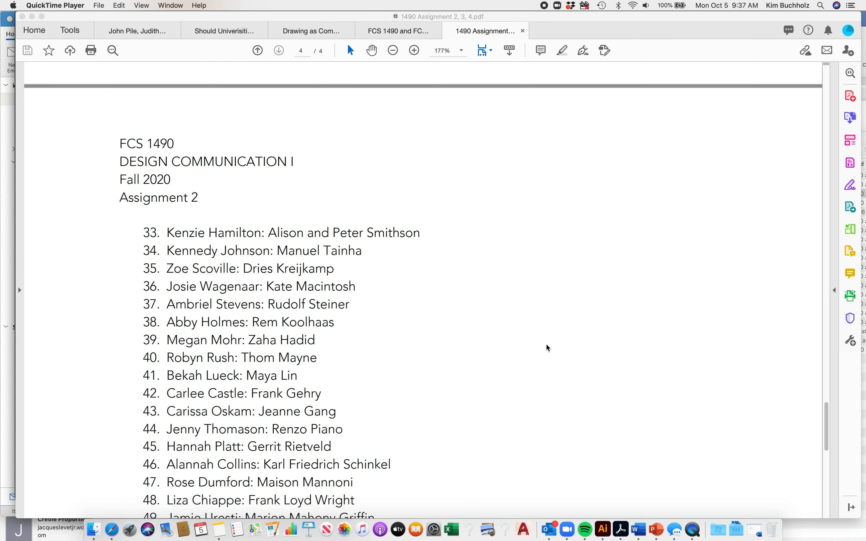
pyautogui.scroll(-3)
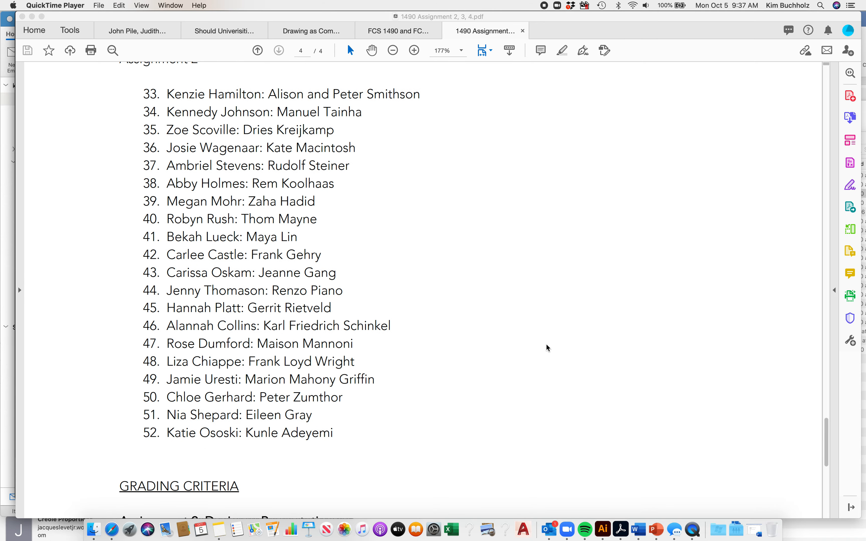
pyautogui.moveTo(440, 461)
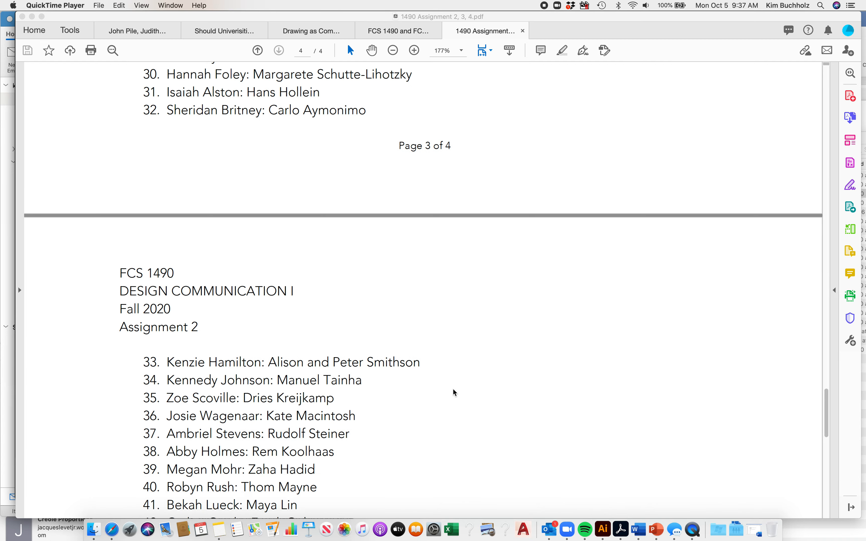
pyautogui.scroll(-3)
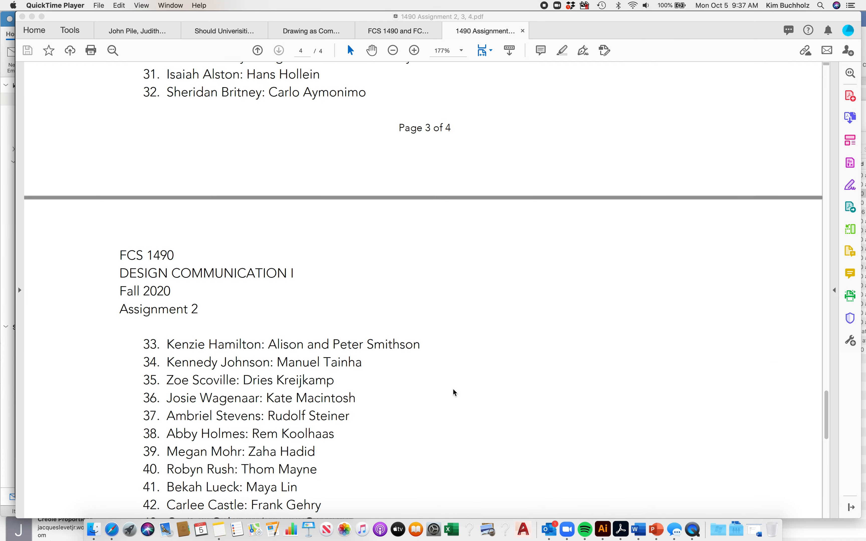
pyautogui.scroll(-3)
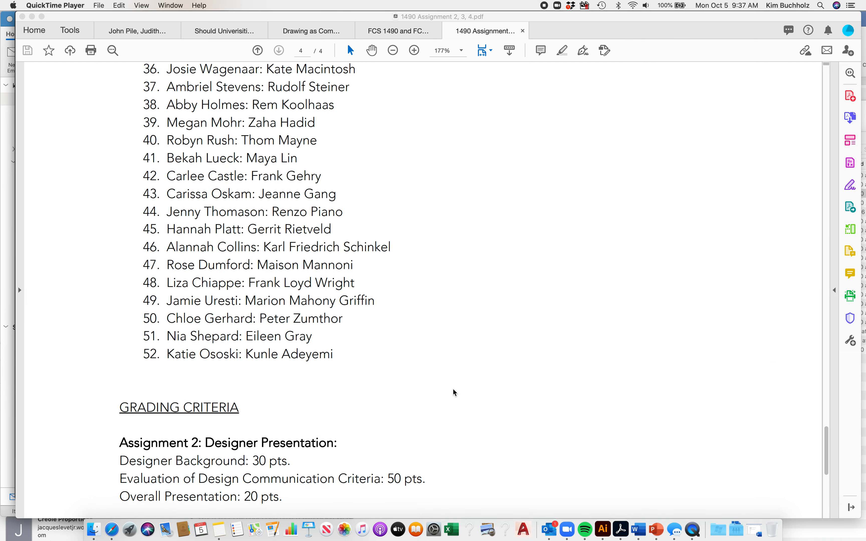
pyautogui.scroll(-3)
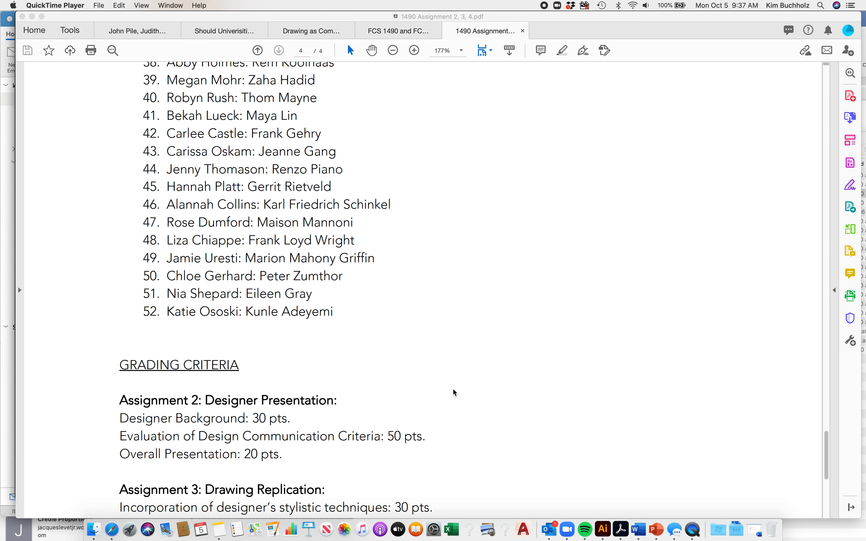
pyautogui.scroll(-3)
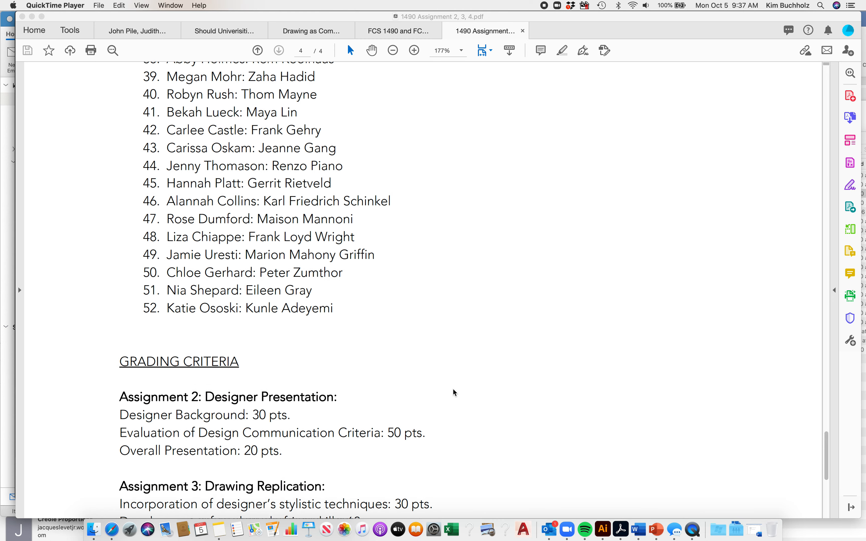
pyautogui.scroll(-3)
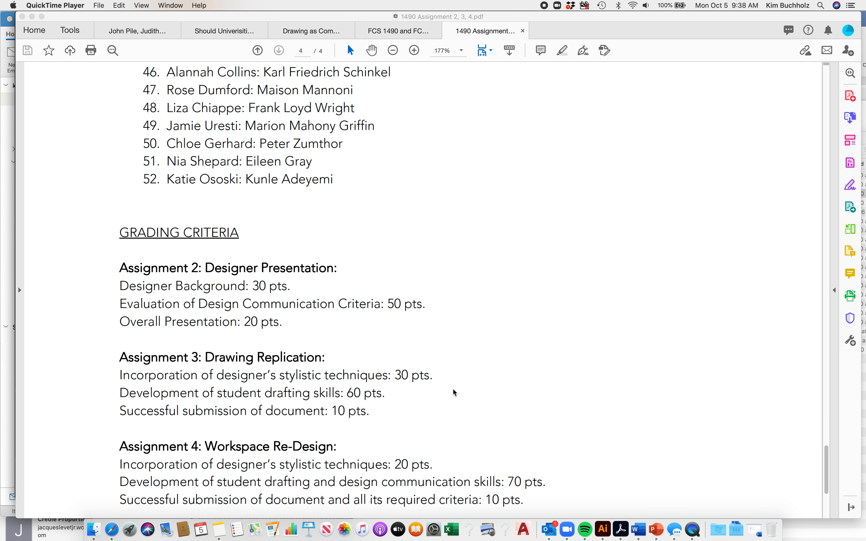
pyautogui.scroll(-3)
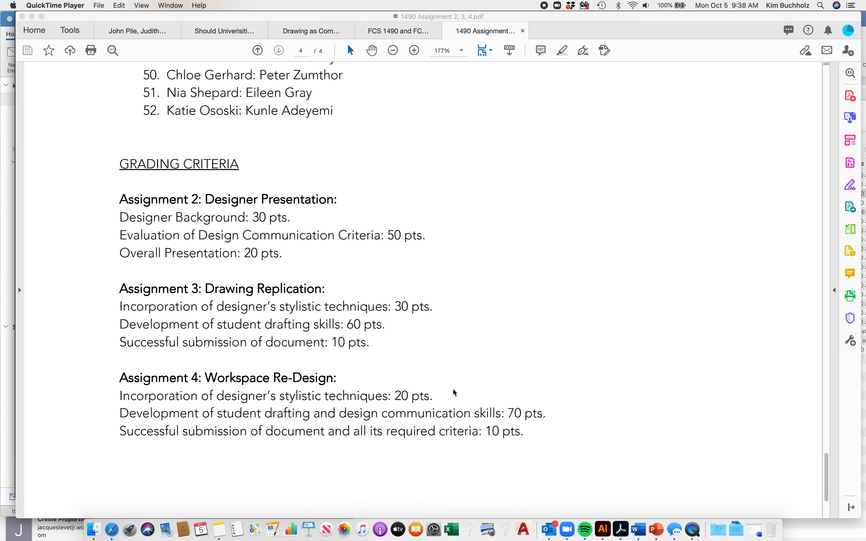
pyautogui.scroll(-3)
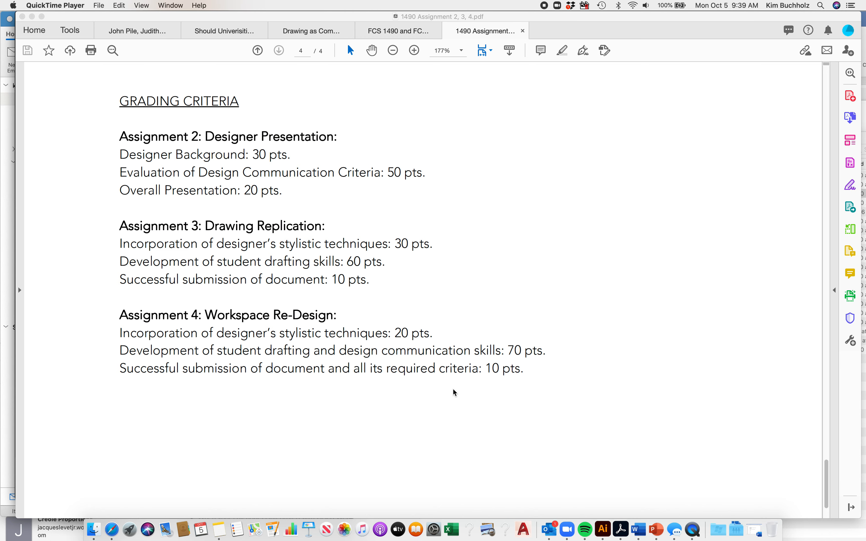
pyautogui.scroll(-3)
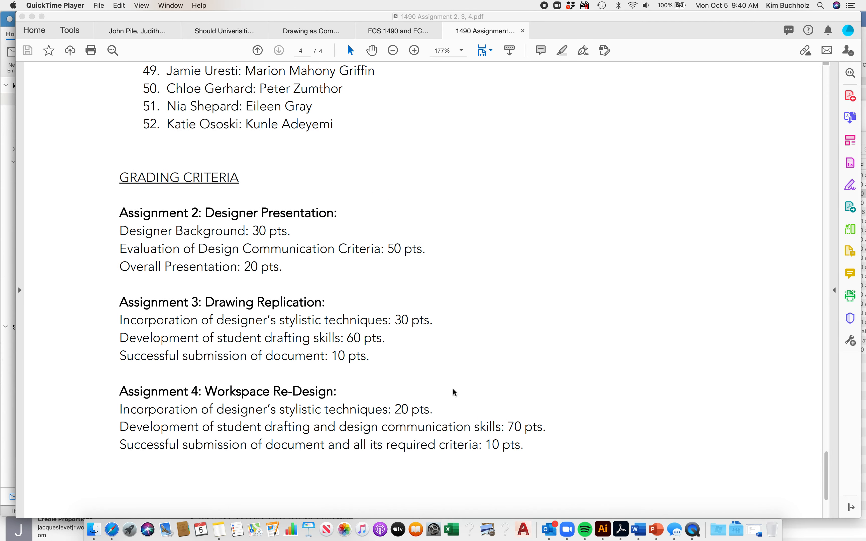
pyautogui.scroll(3)
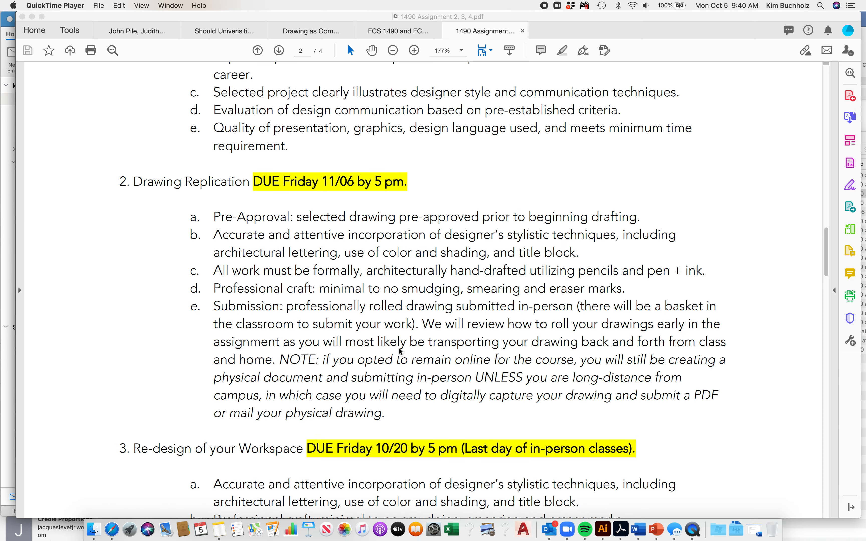
pyautogui.scroll(3)
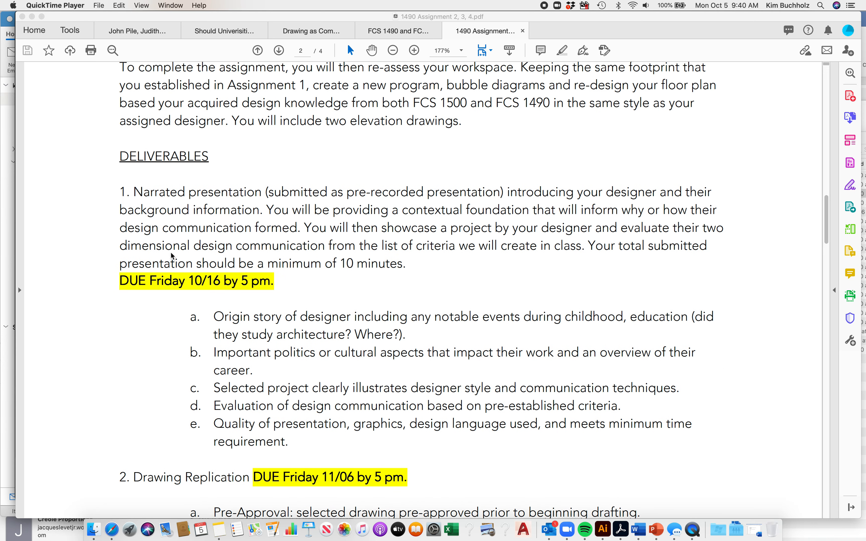
pyautogui.moveTo(227, 298)
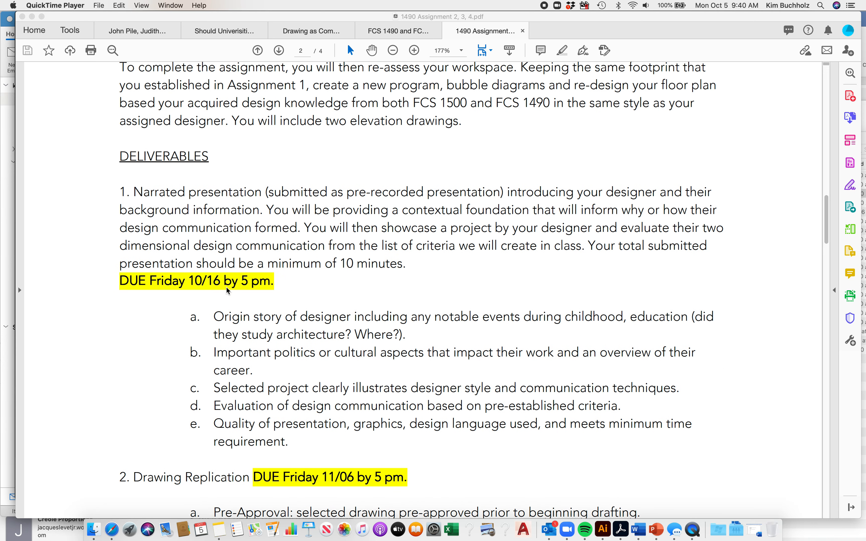
pyautogui.scroll(-3)
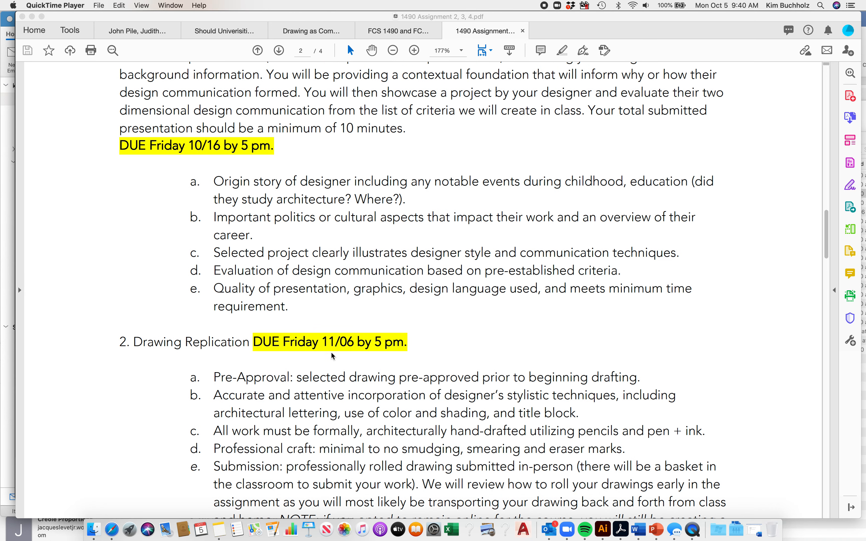
pyautogui.moveTo(343, 354)
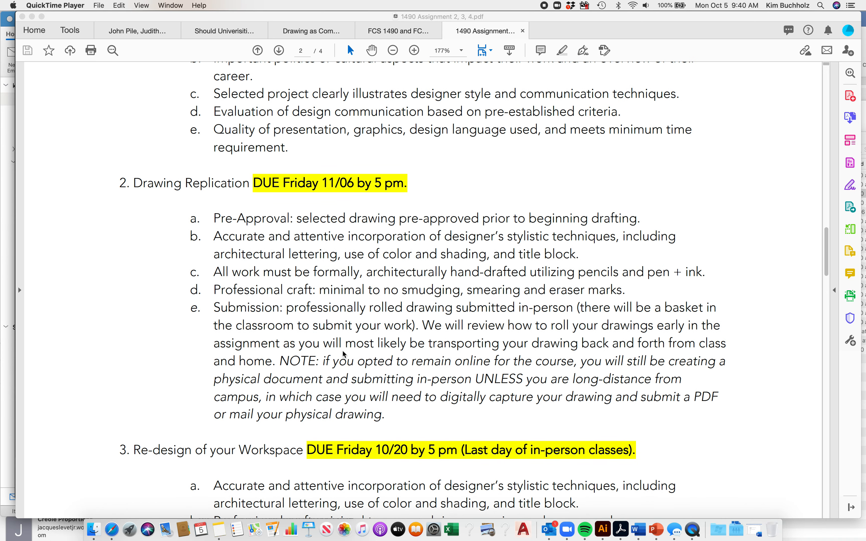
pyautogui.scroll(-3)
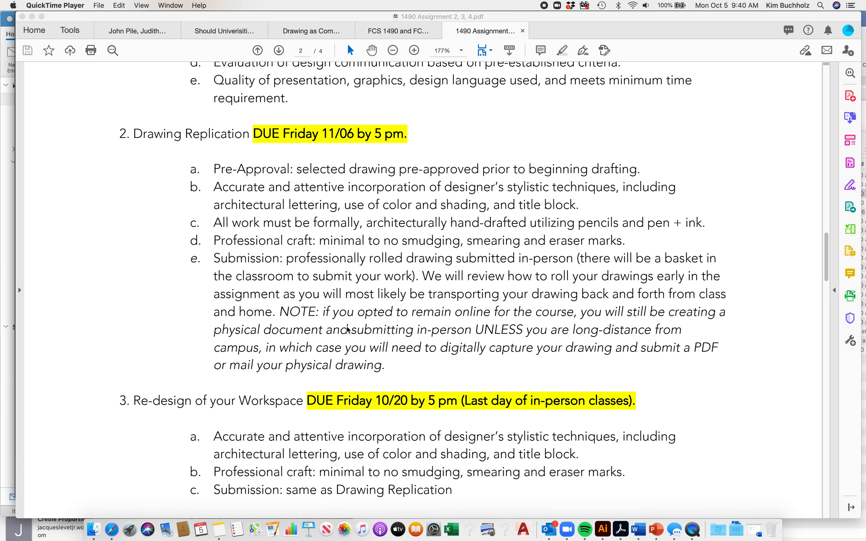
pyautogui.moveTo(374, 420)
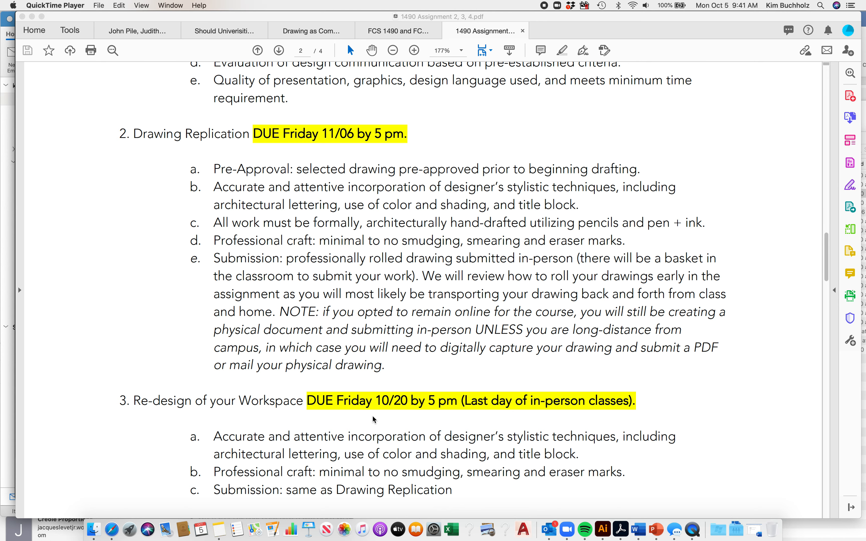
pyautogui.scroll(-3)
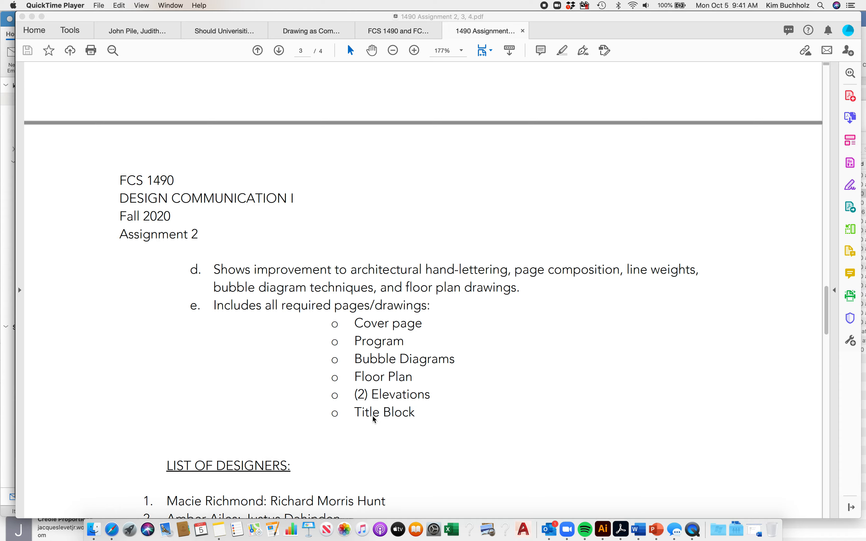
pyautogui.scroll(-3)
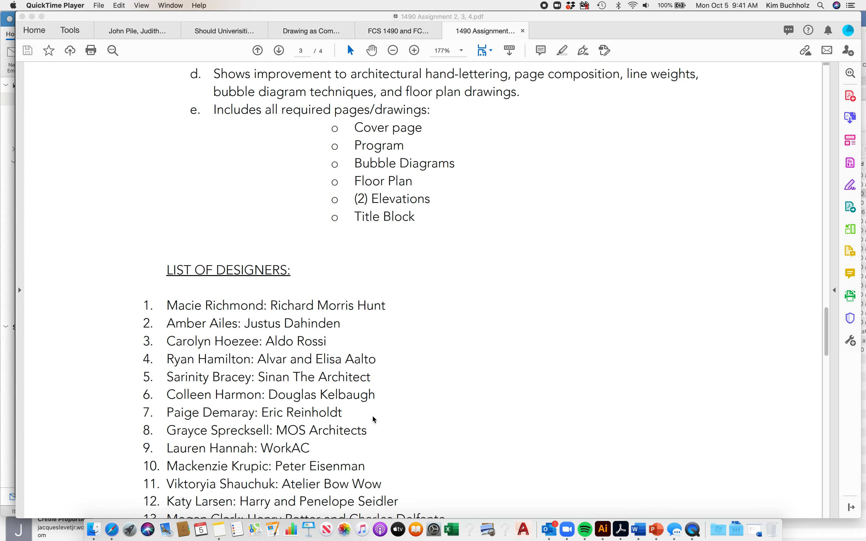